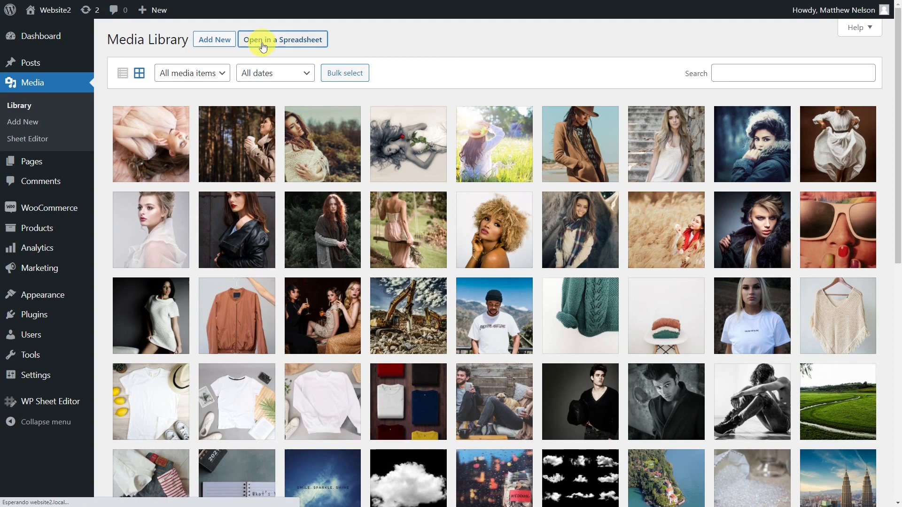
Load all 246 media attachments in the Sheet Editor spreadsheet from the Media Library
{"action": "left_click", "coordinate": [282, 39]}
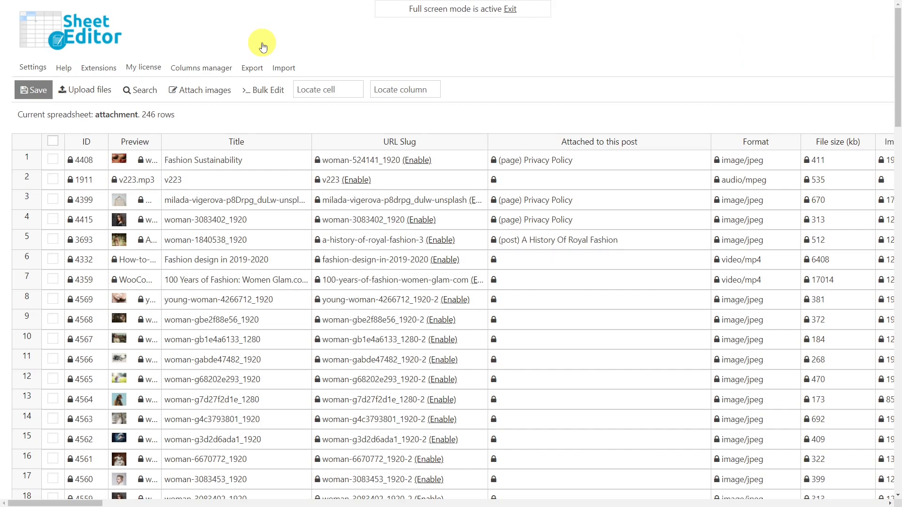
{"action": "mouse_move", "coordinate": [471, 54]}
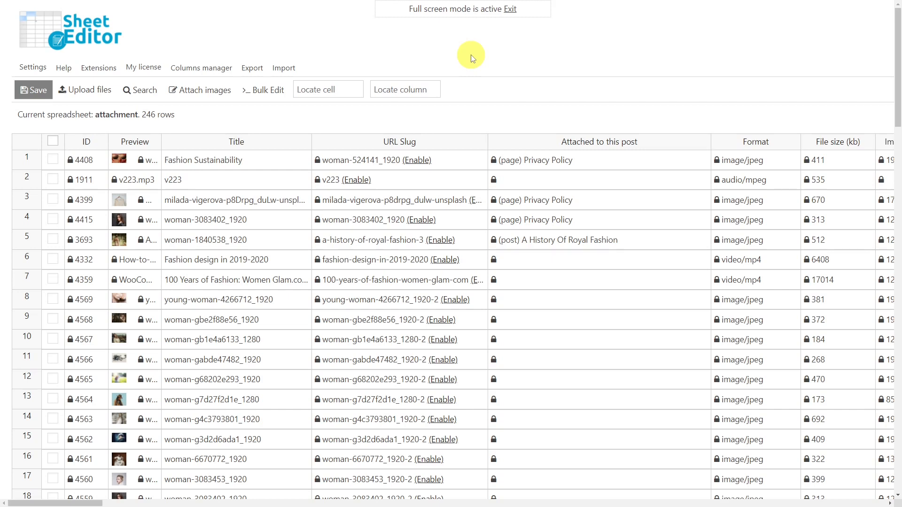
{"action": "mouse_move", "coordinate": [450, 56]}
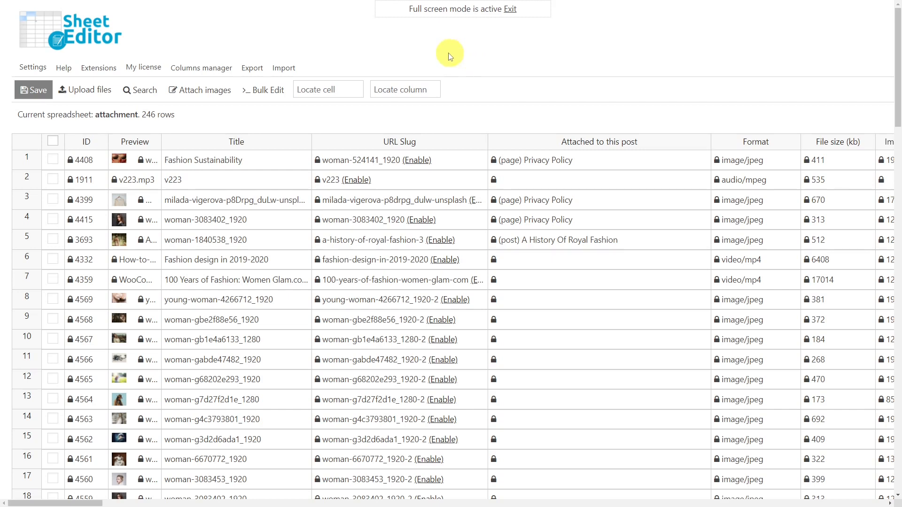
Enable advanced search filters with the condition Format CONTAINS 'image'
{"action": "left_click", "coordinate": [140, 90]}
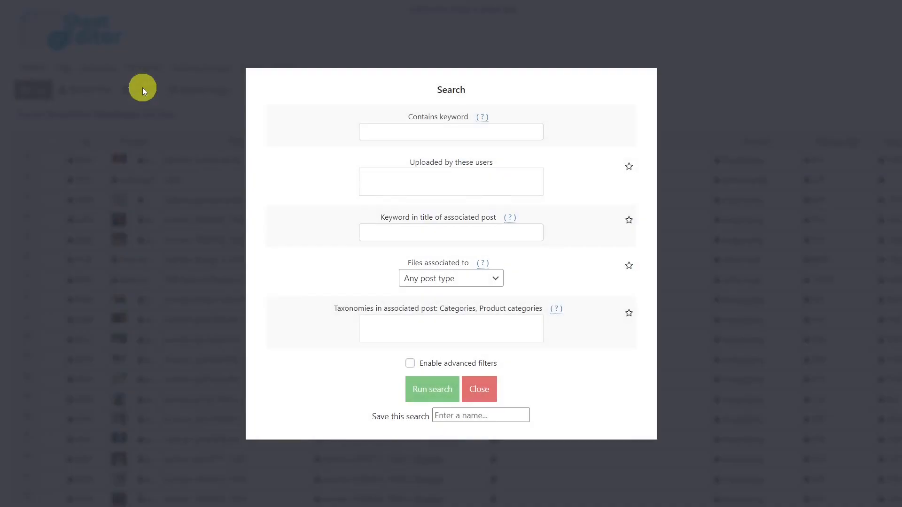
{"action": "mouse_move", "coordinate": [410, 363]}
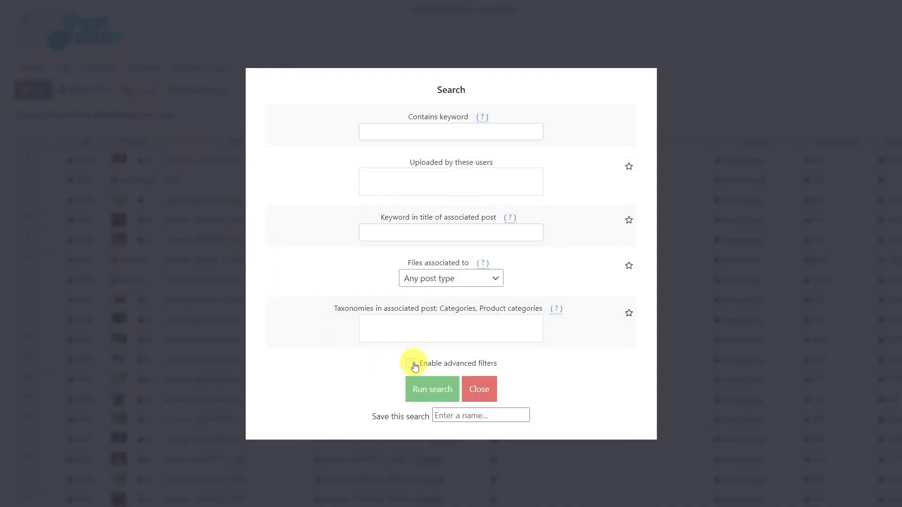
{"action": "left_click", "coordinate": [407, 367]}
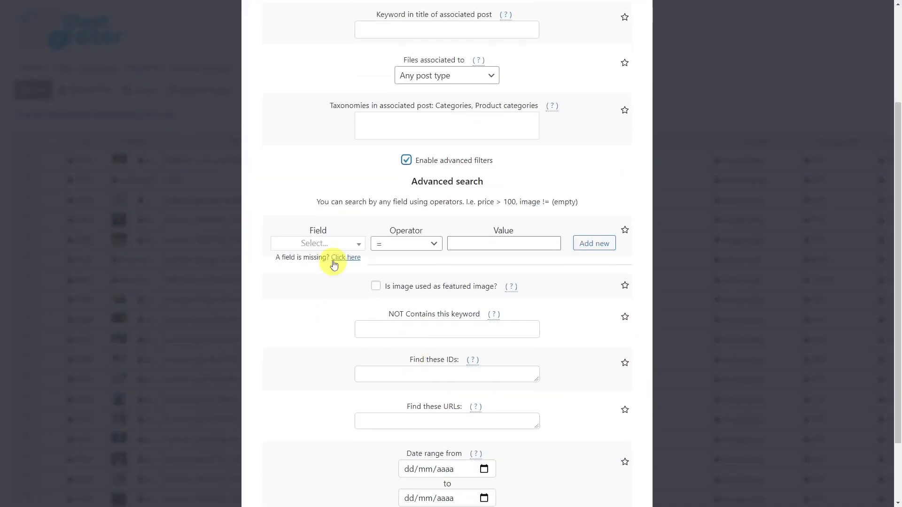
{"action": "left_click", "coordinate": [318, 243]}
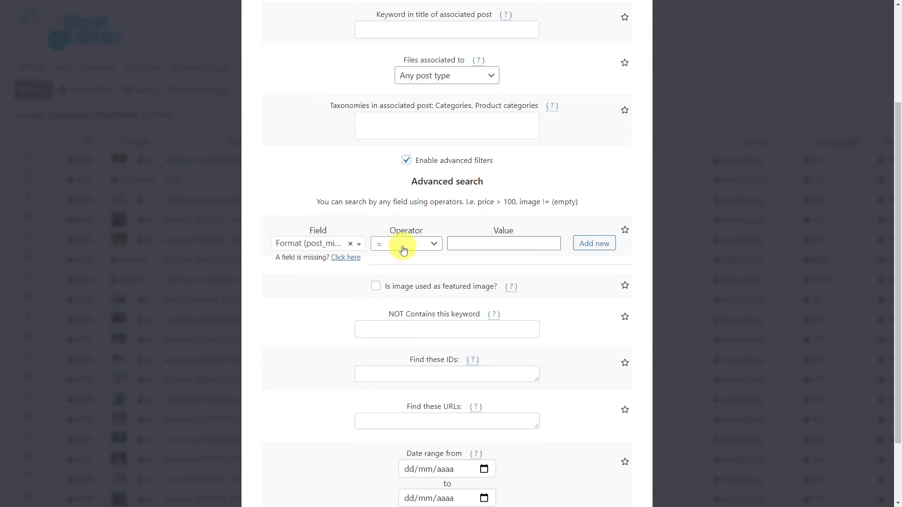
{"action": "left_click", "coordinate": [406, 244]}
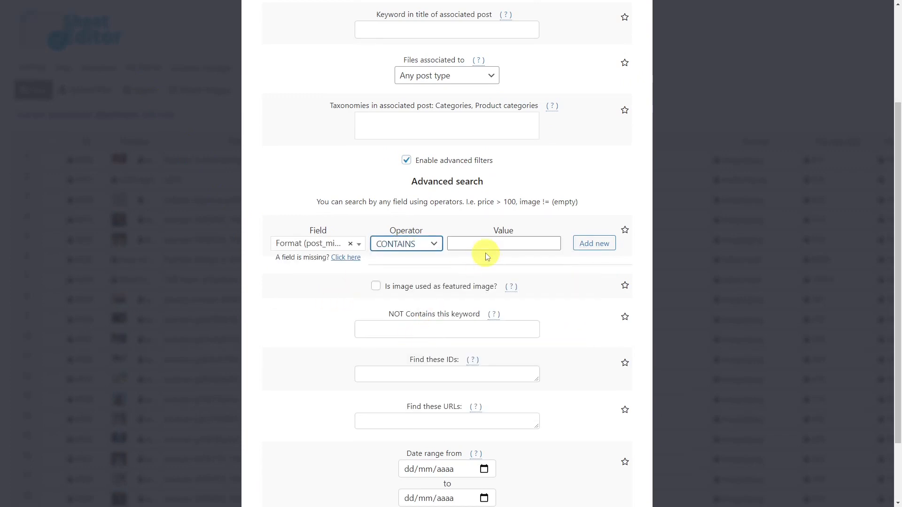
{"action": "type", "text": "image"}
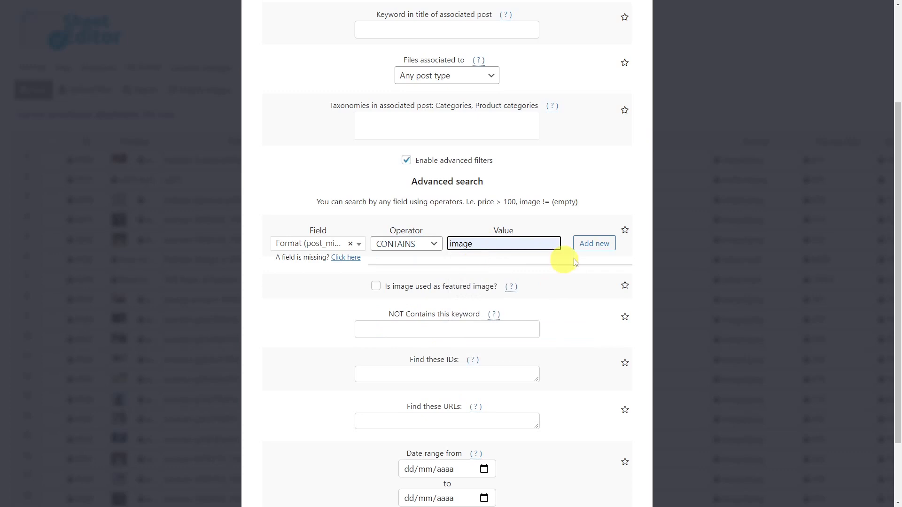
Add a second search condition on the 'Attached to this post' field
{"action": "left_click", "coordinate": [594, 243]}
{"action": "type", "text": "att"}
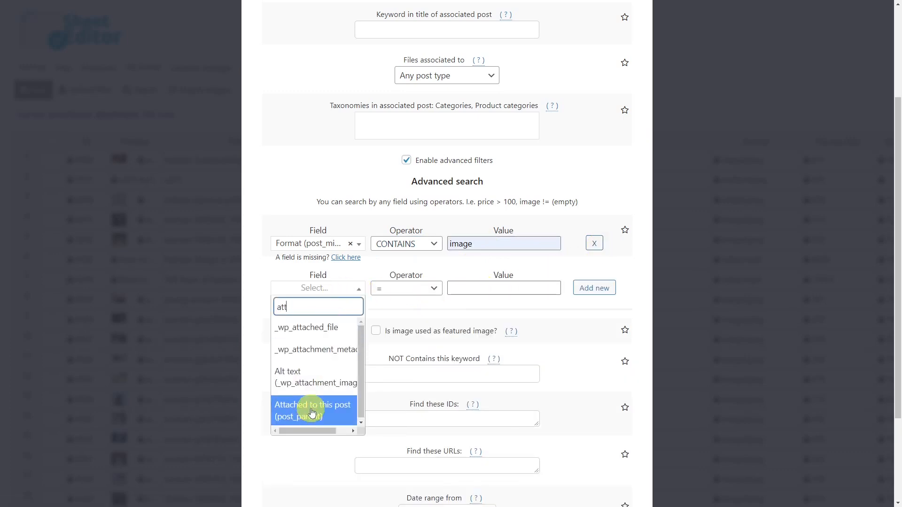
{"action": "left_click", "coordinate": [313, 410]}
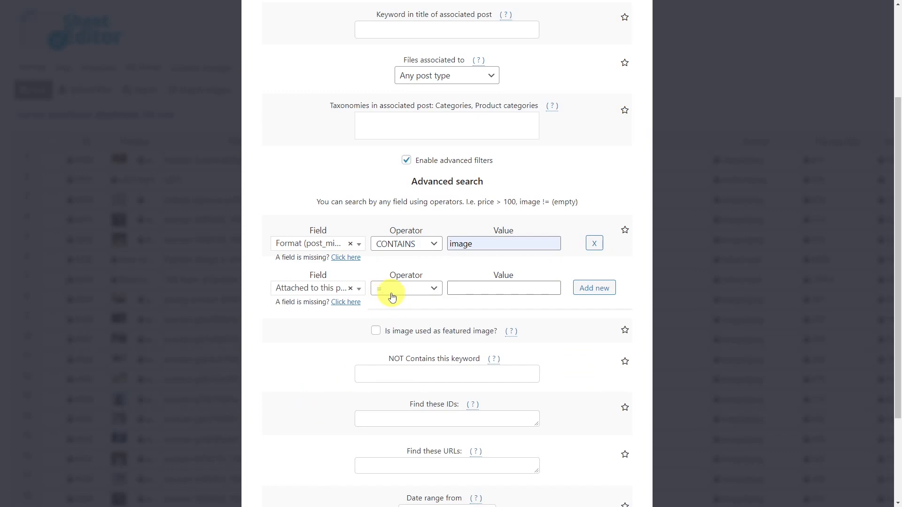
{"action": "scroll", "scroll_direction": "down", "scroll_amount": 3}
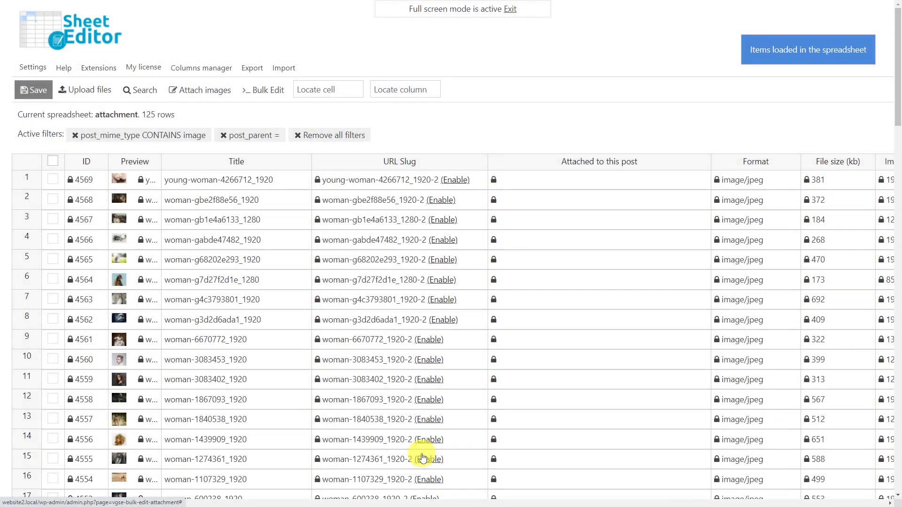
{"action": "mouse_move", "coordinate": [458, 56]}
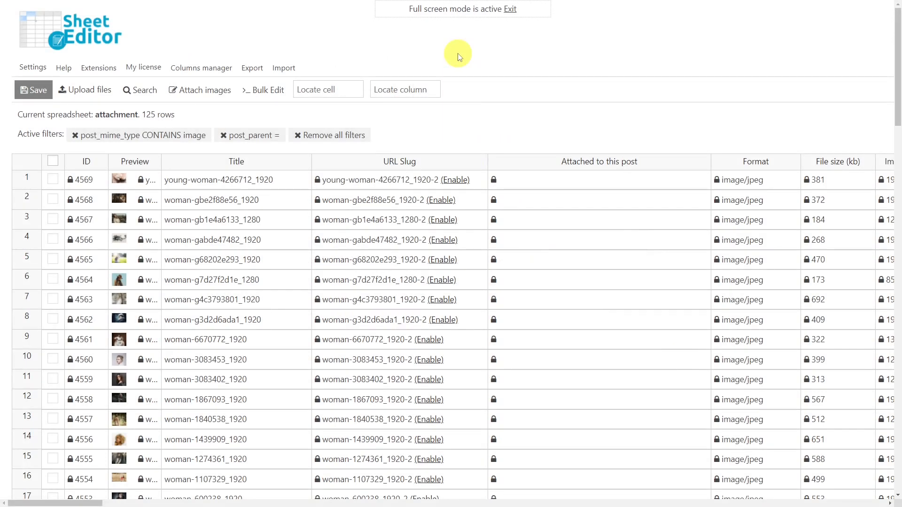
Set up a bulk edit on all rows from the current search, setting Status to 'Delete completely'
{"action": "left_click", "coordinate": [263, 90]}
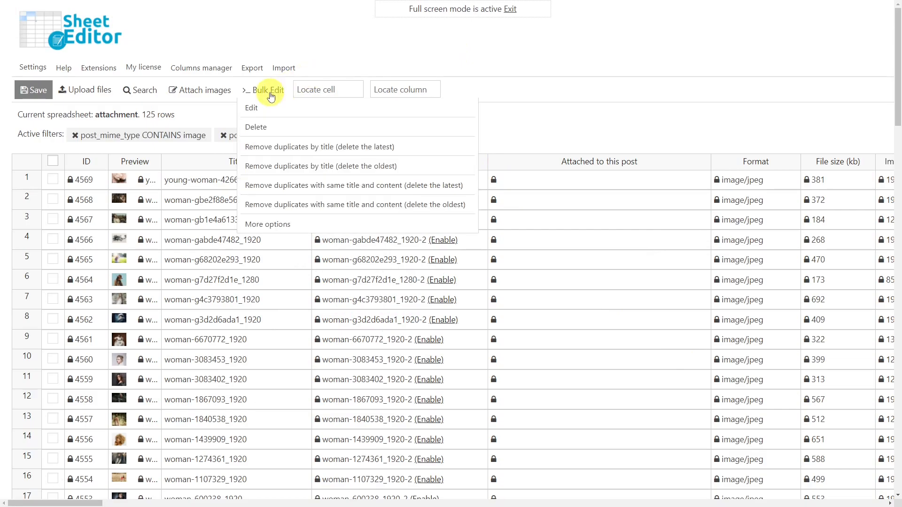
{"action": "left_click", "coordinate": [251, 108]}
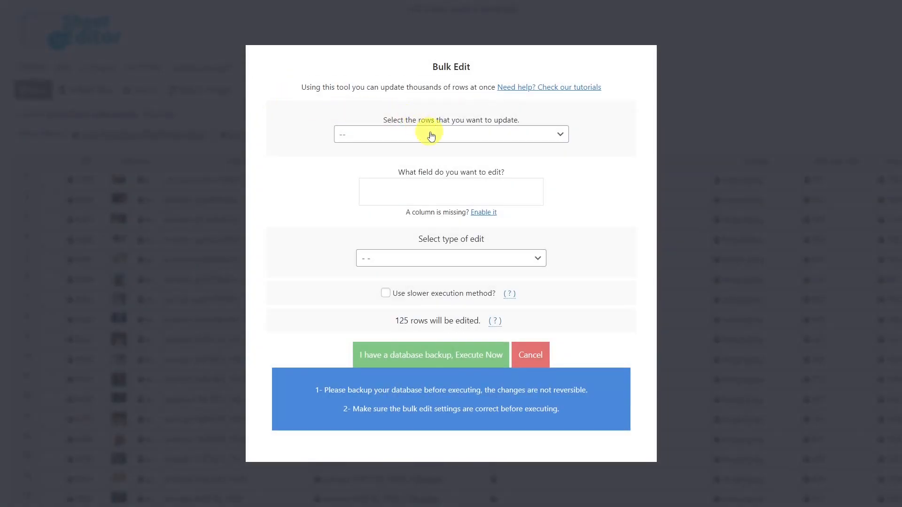
{"action": "left_click", "coordinate": [451, 134]}
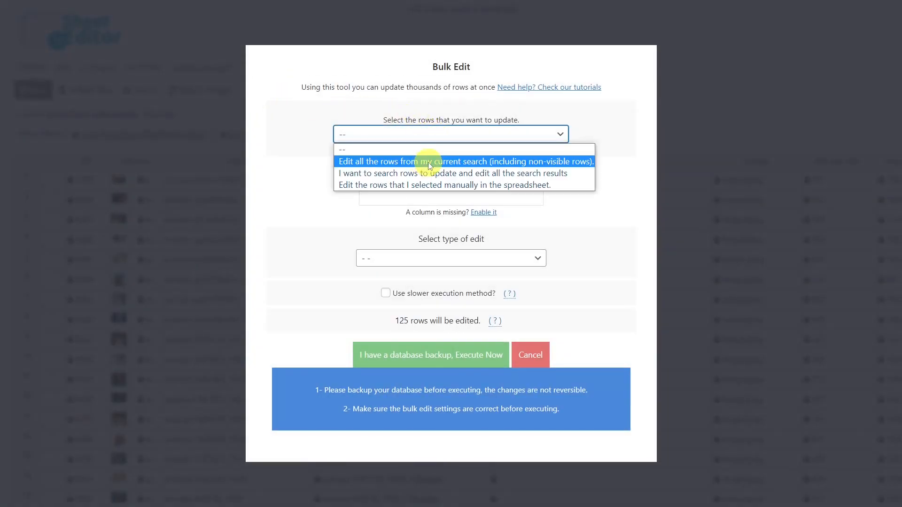
{"action": "left_click", "coordinate": [465, 161]}
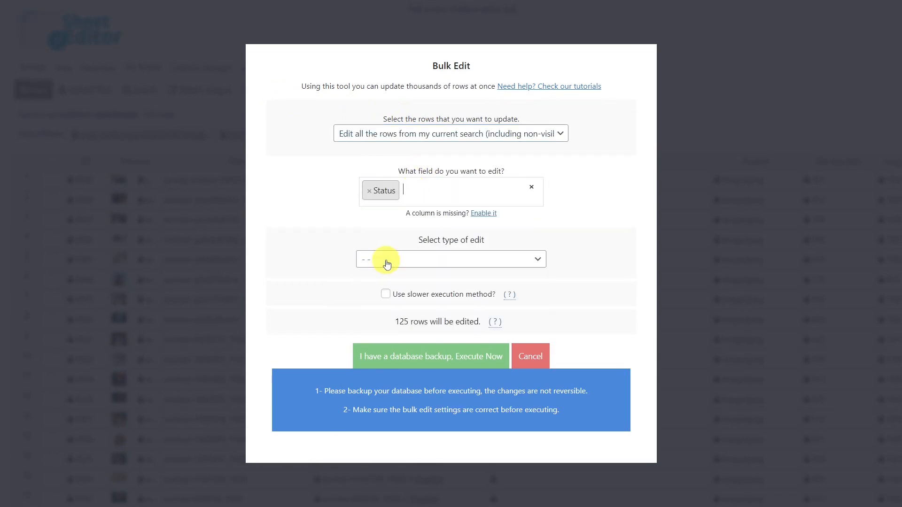
{"action": "left_click", "coordinate": [451, 259]}
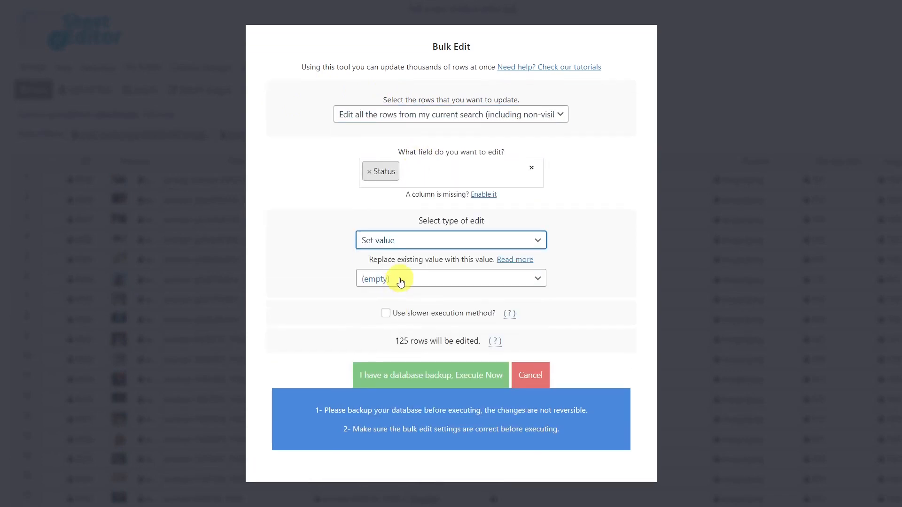
{"action": "left_click", "coordinate": [450, 278]}
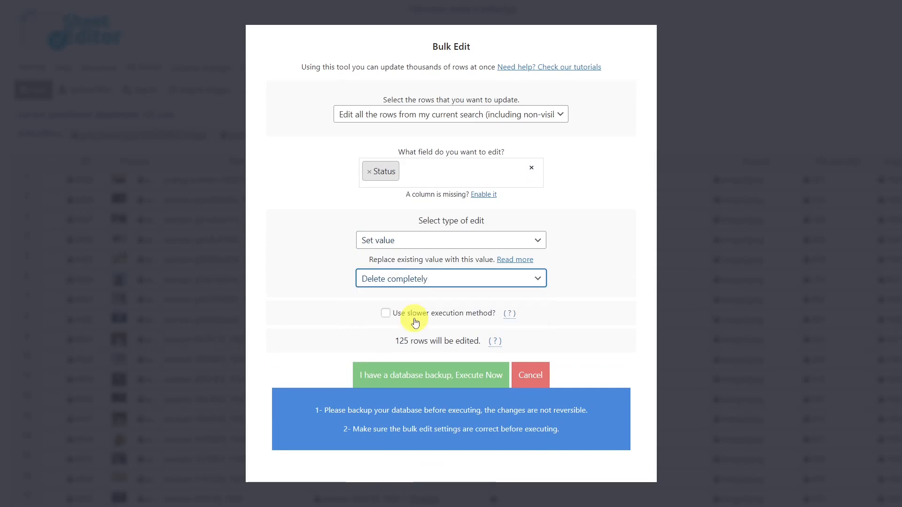
Run the bulk deletion, dismiss the report, and remove all filters to show 121 files
{"action": "left_click", "coordinate": [430, 374]}
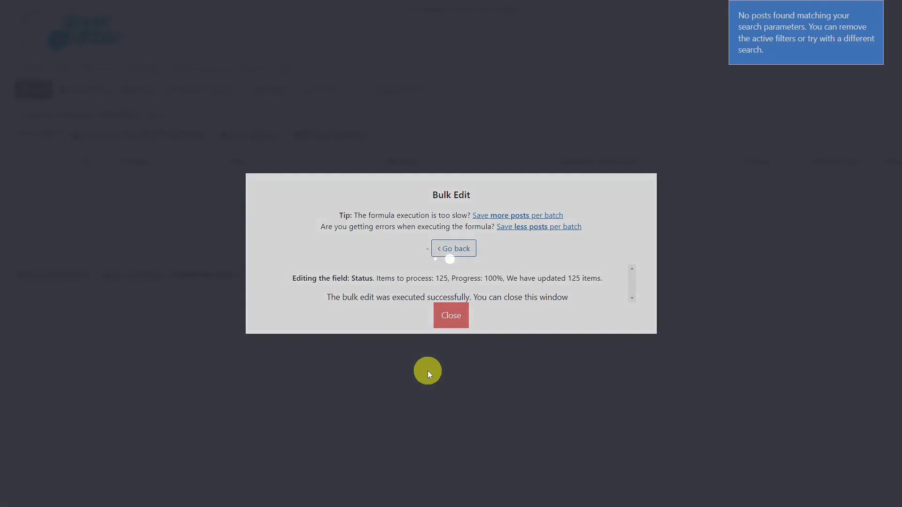
{"action": "left_click", "coordinate": [451, 315]}
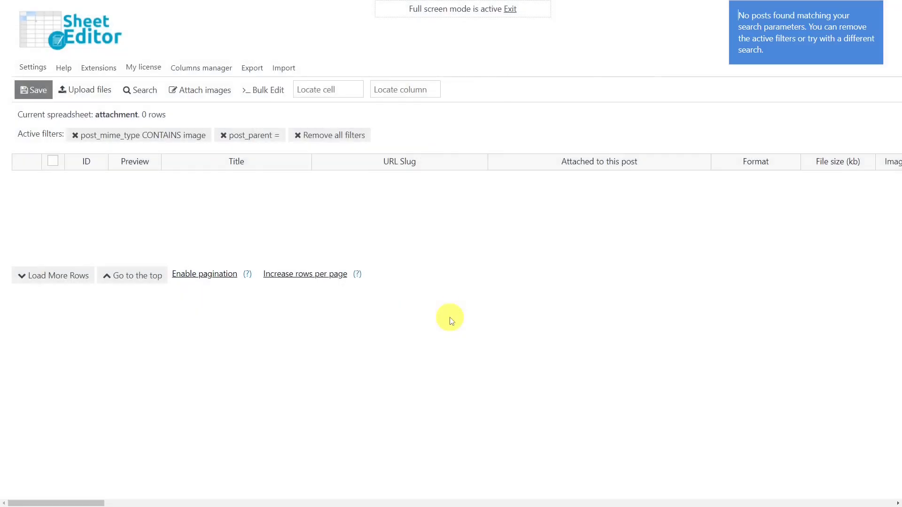
{"action": "left_click", "coordinate": [329, 135]}
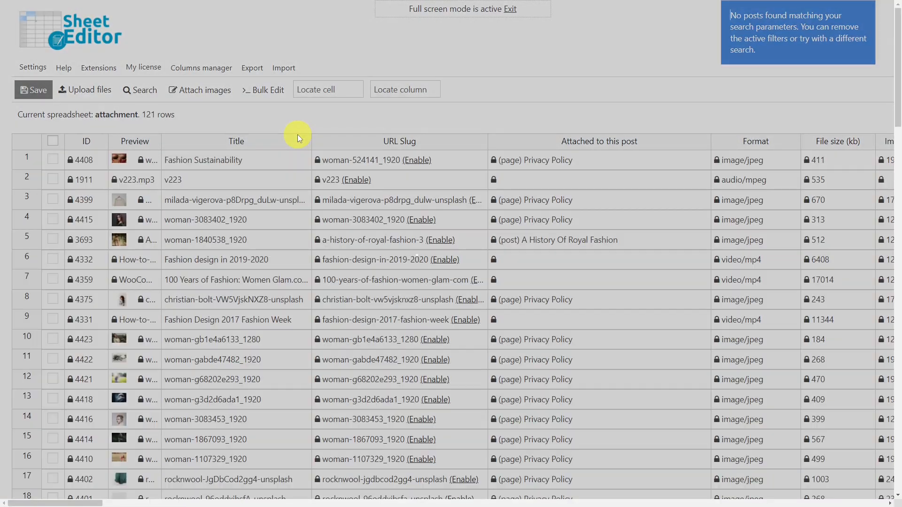